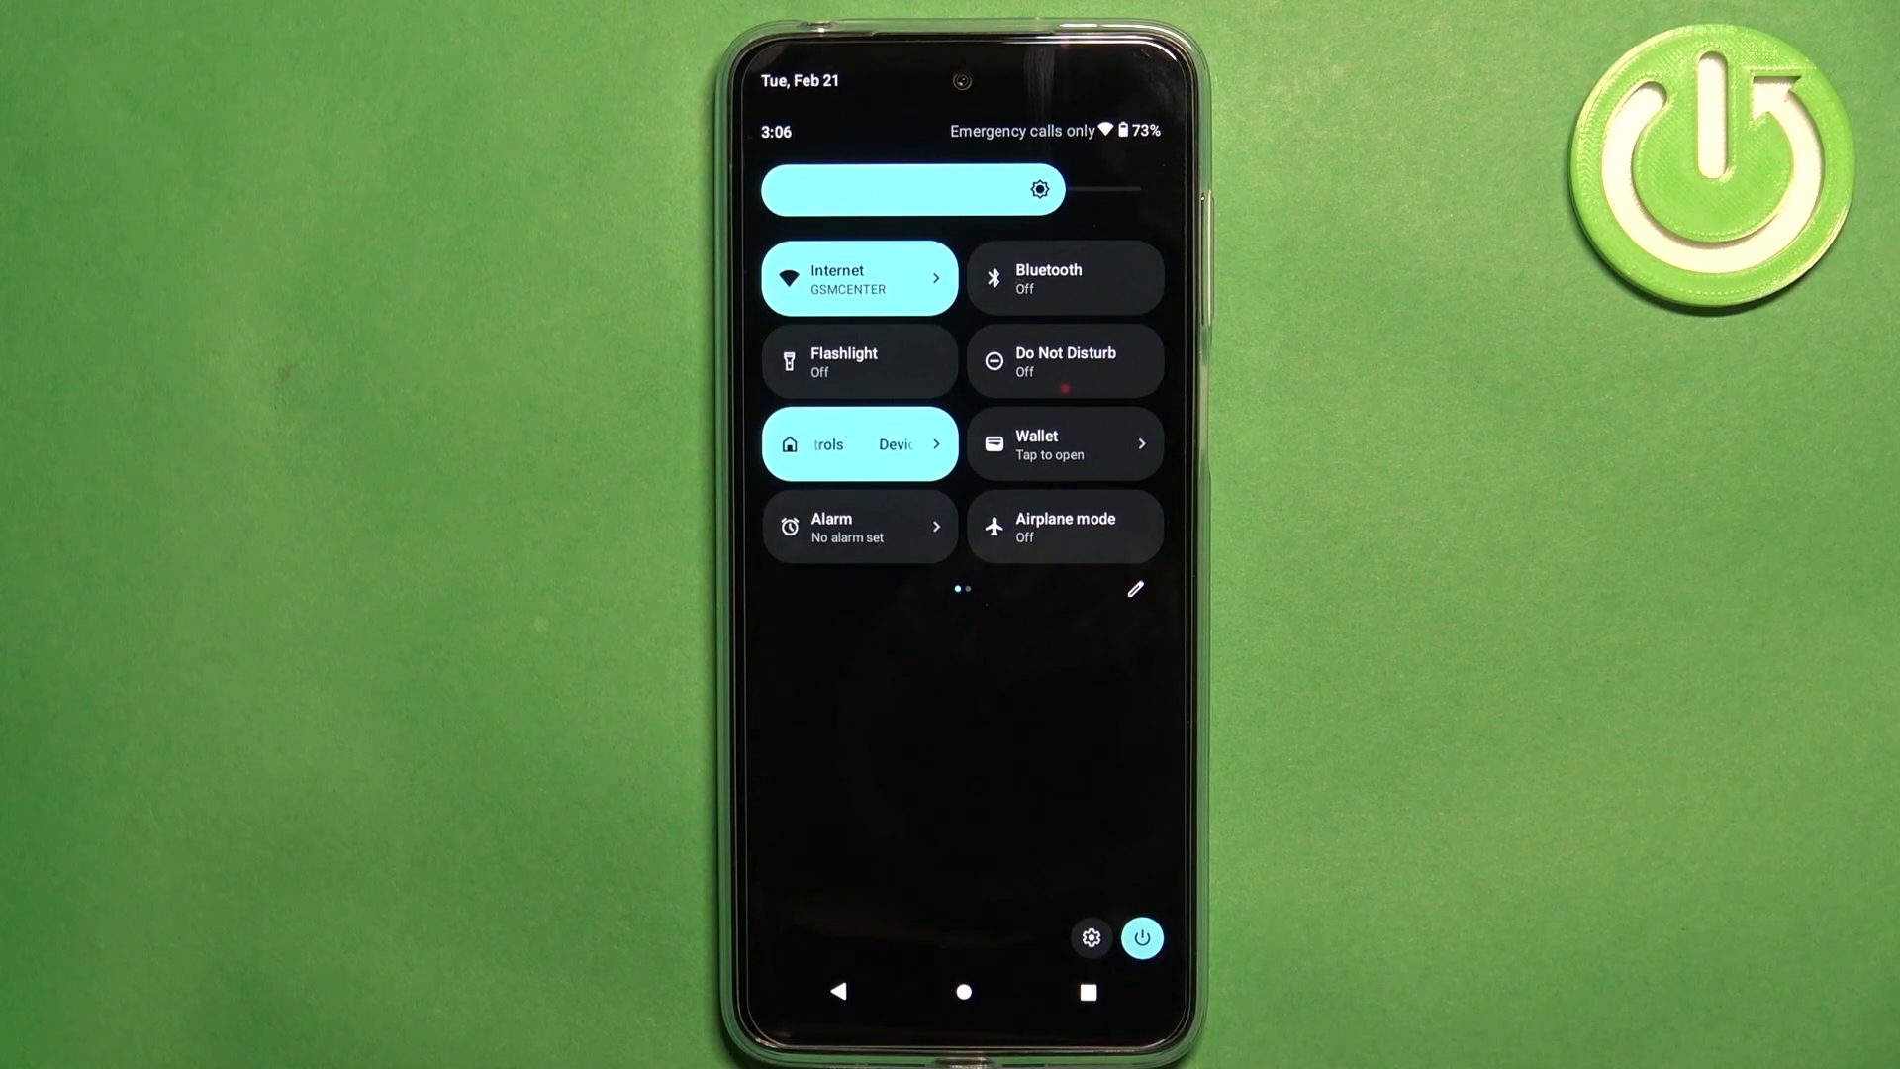
- Swipe Quick Settings to its second tile page, showing NFC on and Hotspot off
left_click_drag(1030, 448, 787, 448)
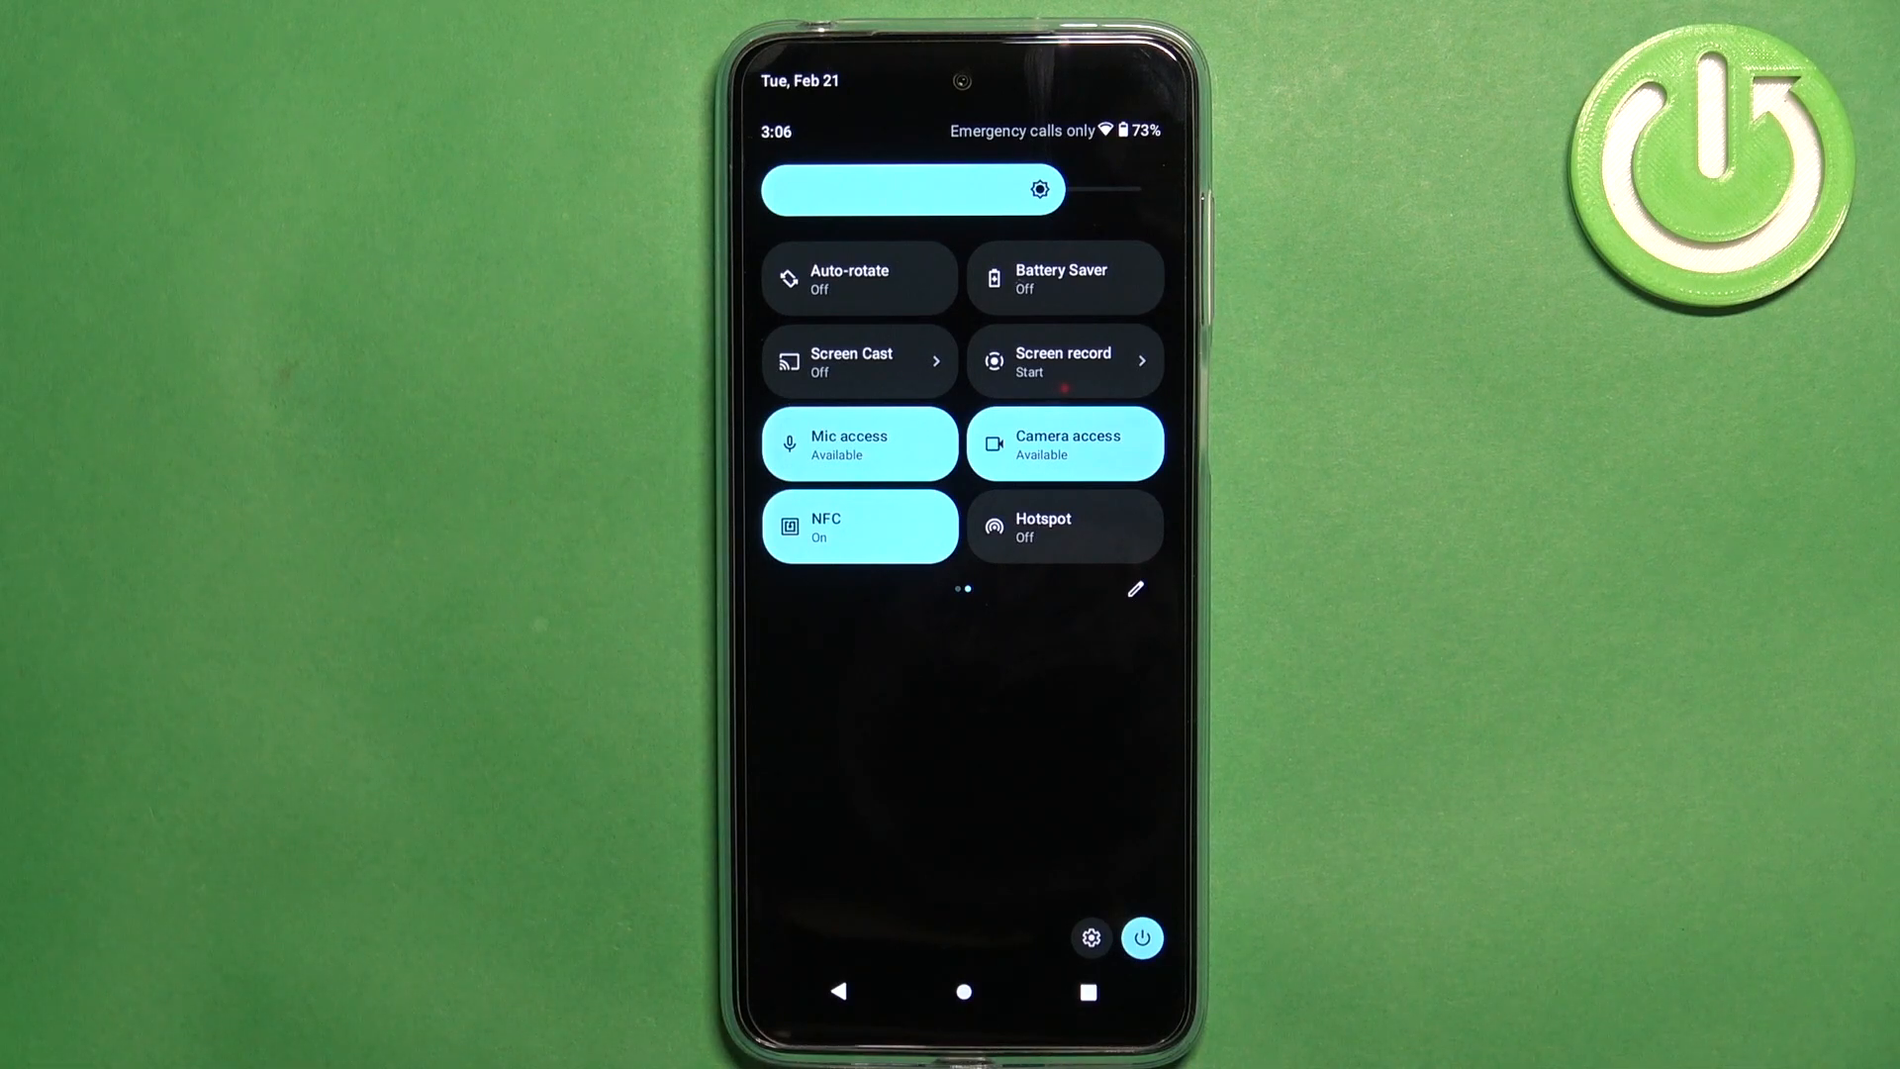
- Open Screen record setup, enable Show touches on screen, and expand the audio source list
left_click(1064, 361)
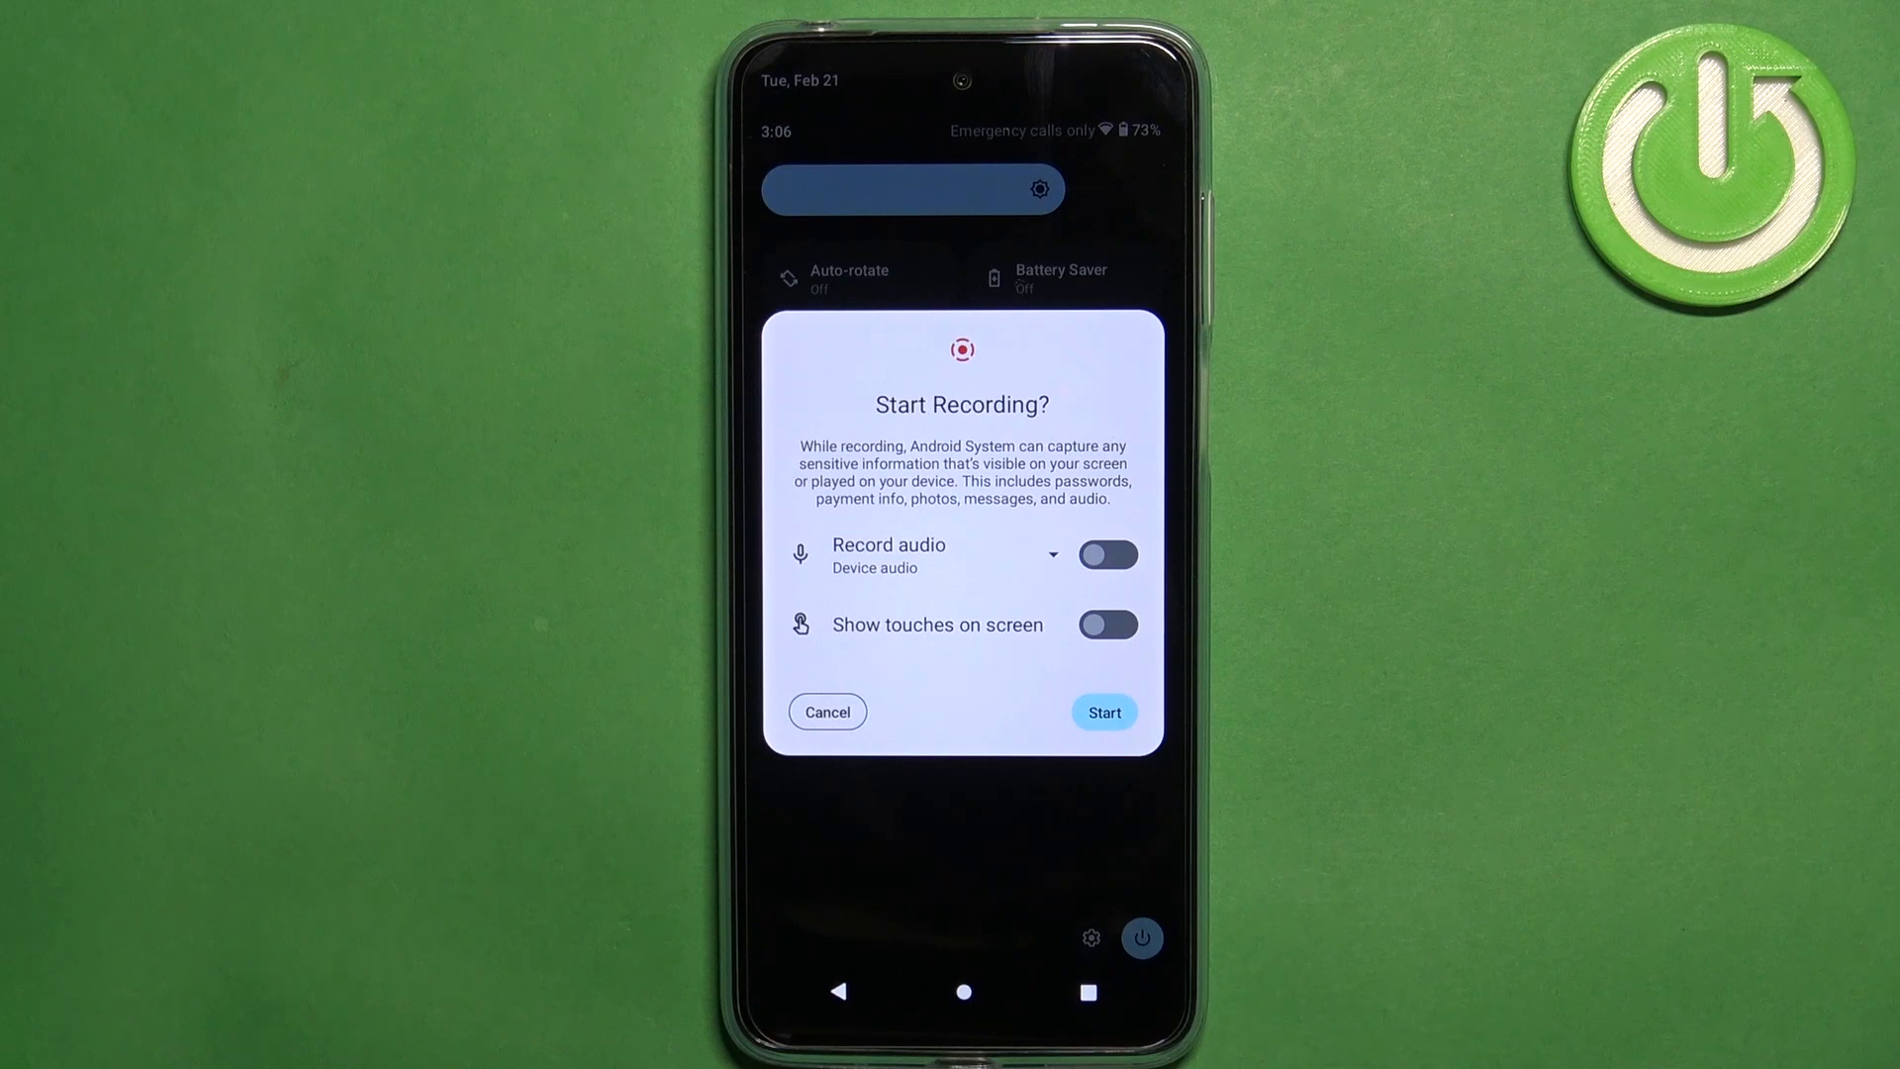
left_click(1109, 555)
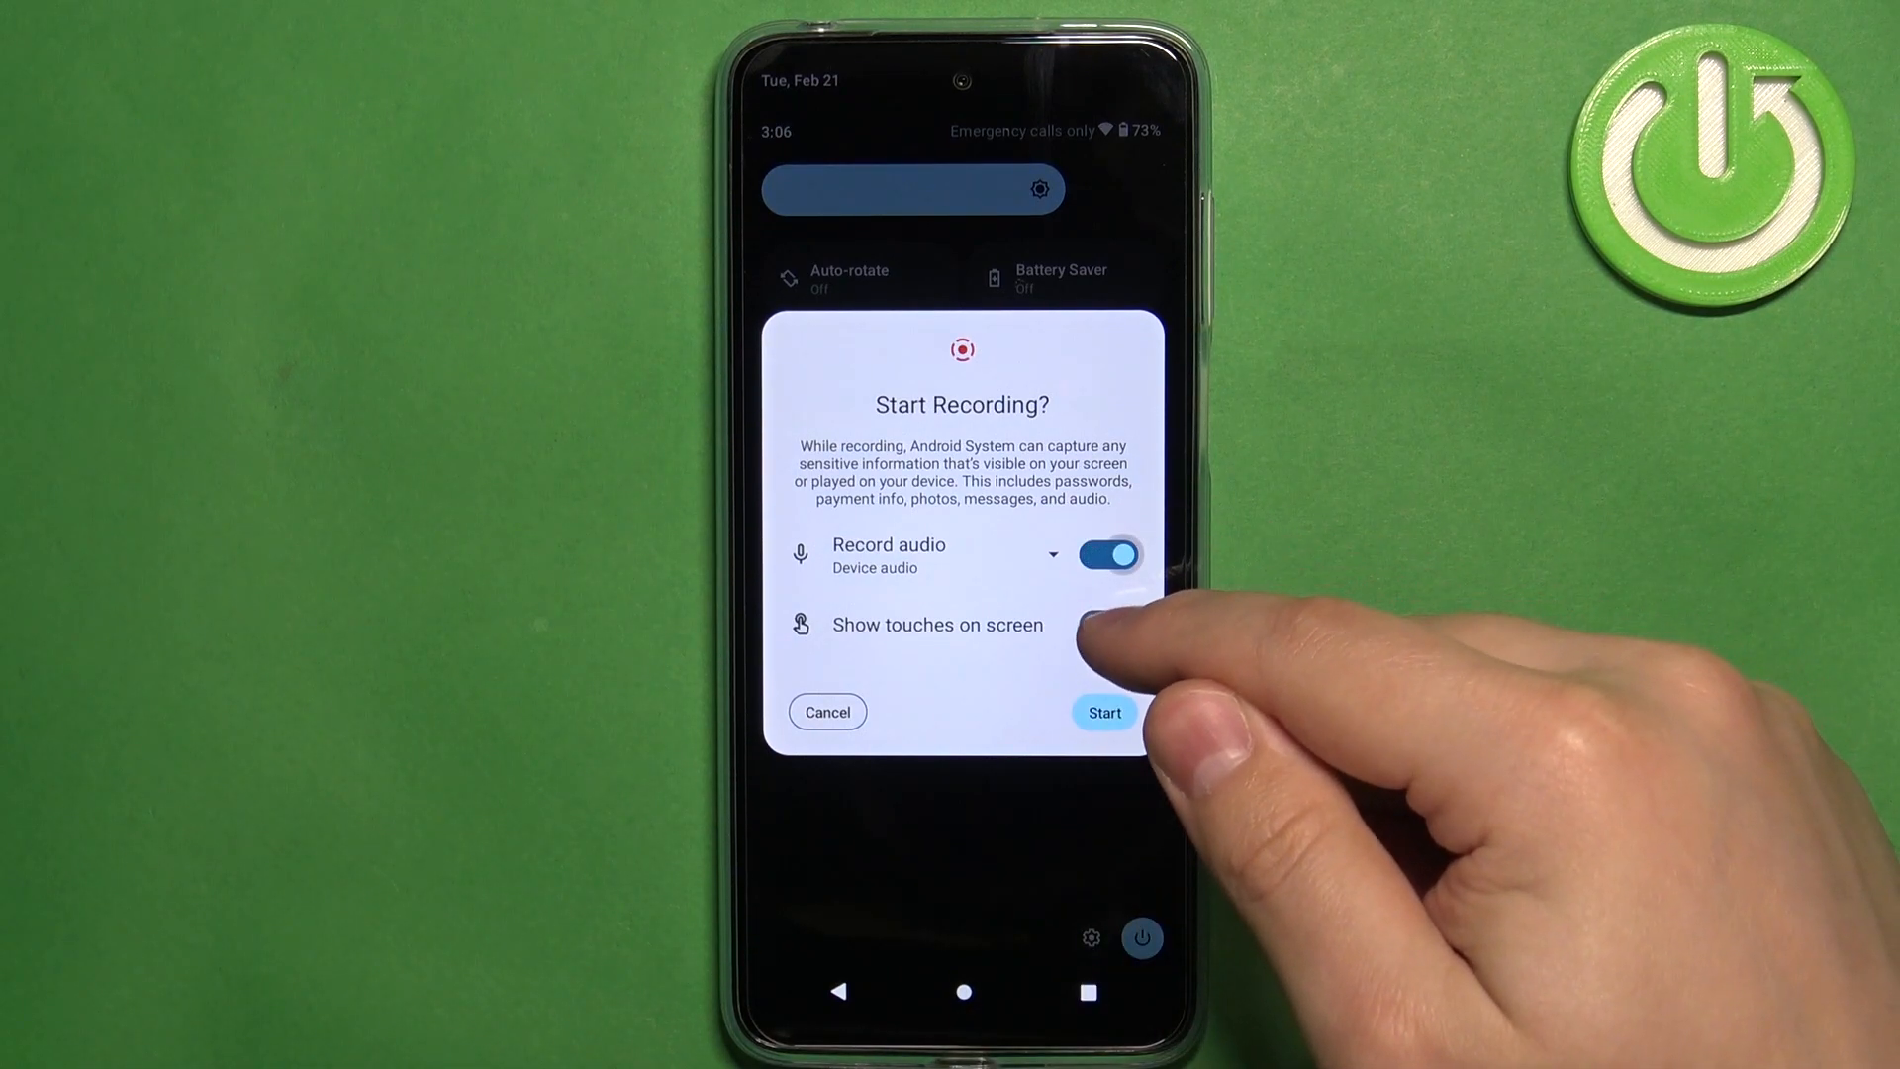
left_click(1109, 555)
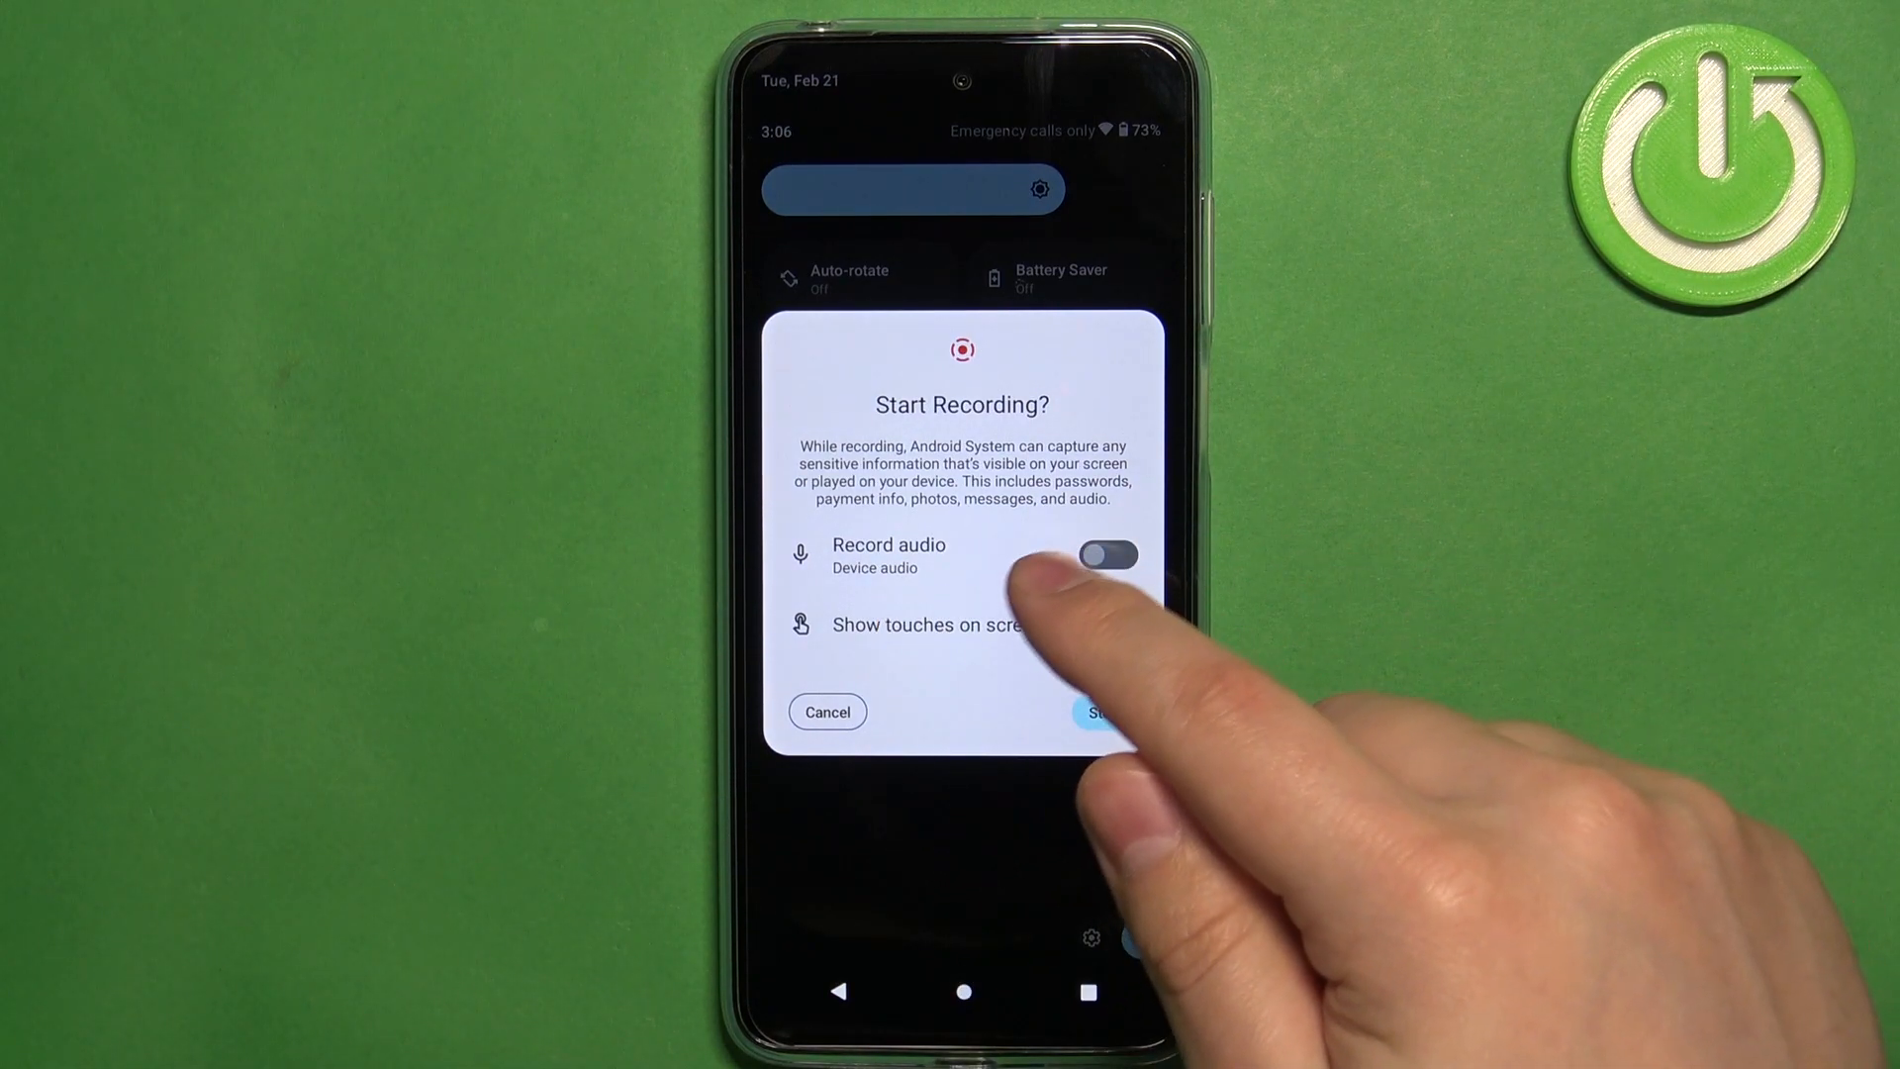
left_click(1110, 625)
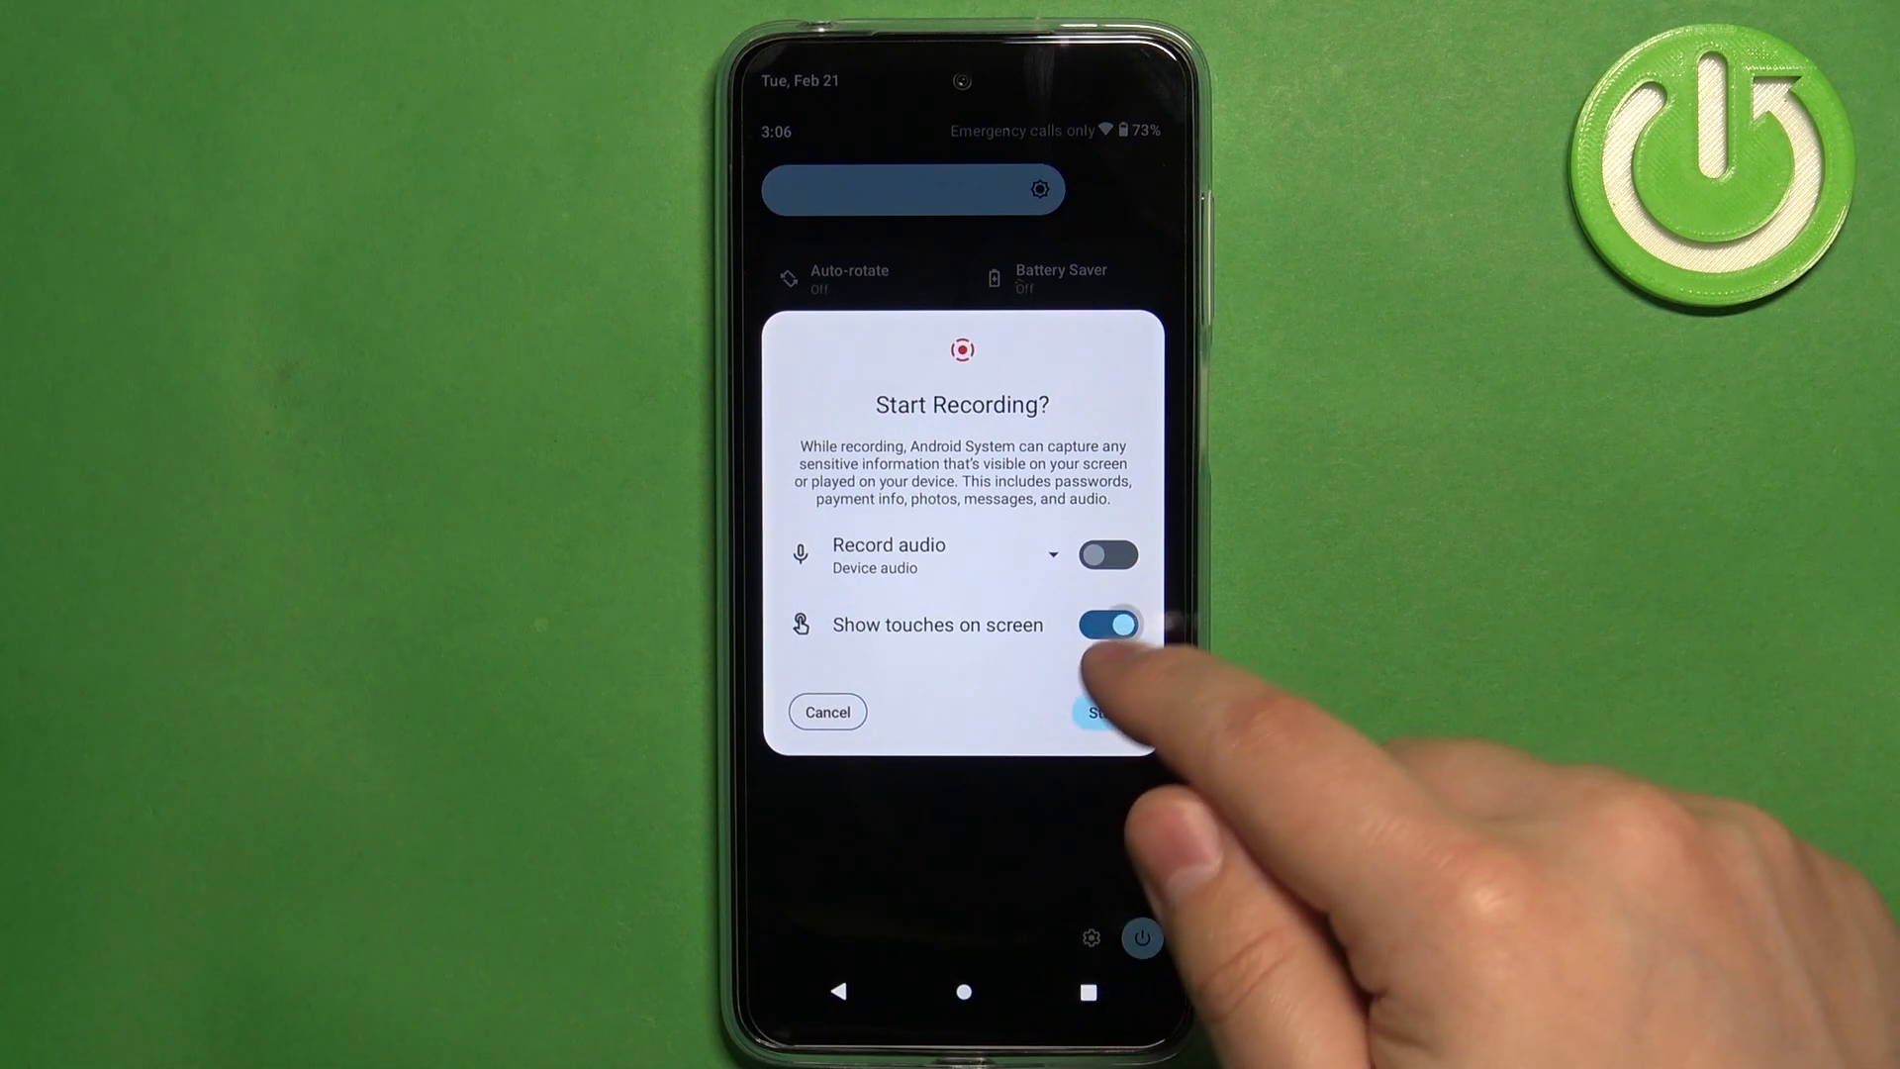
left_click(1108, 624)
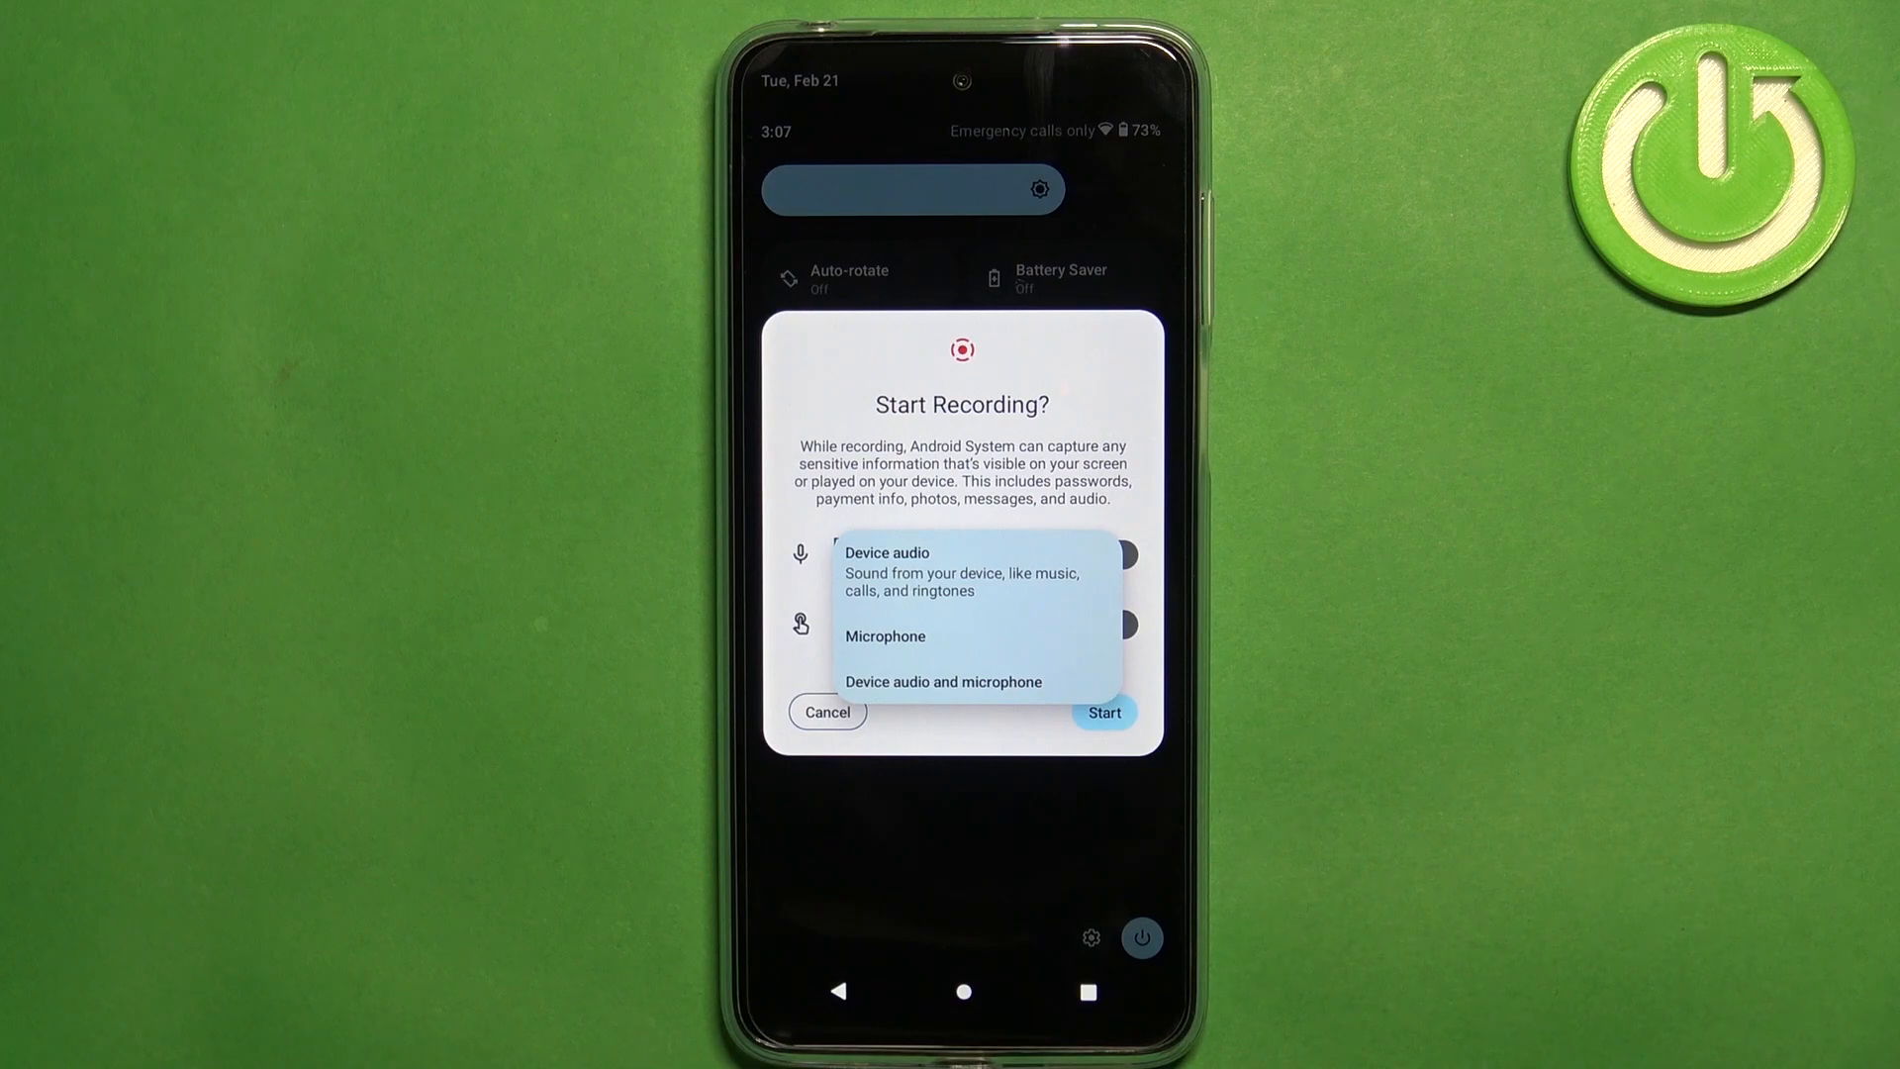
- Choose Device audio as the recording source and start the screen recording
left_click(887, 552)
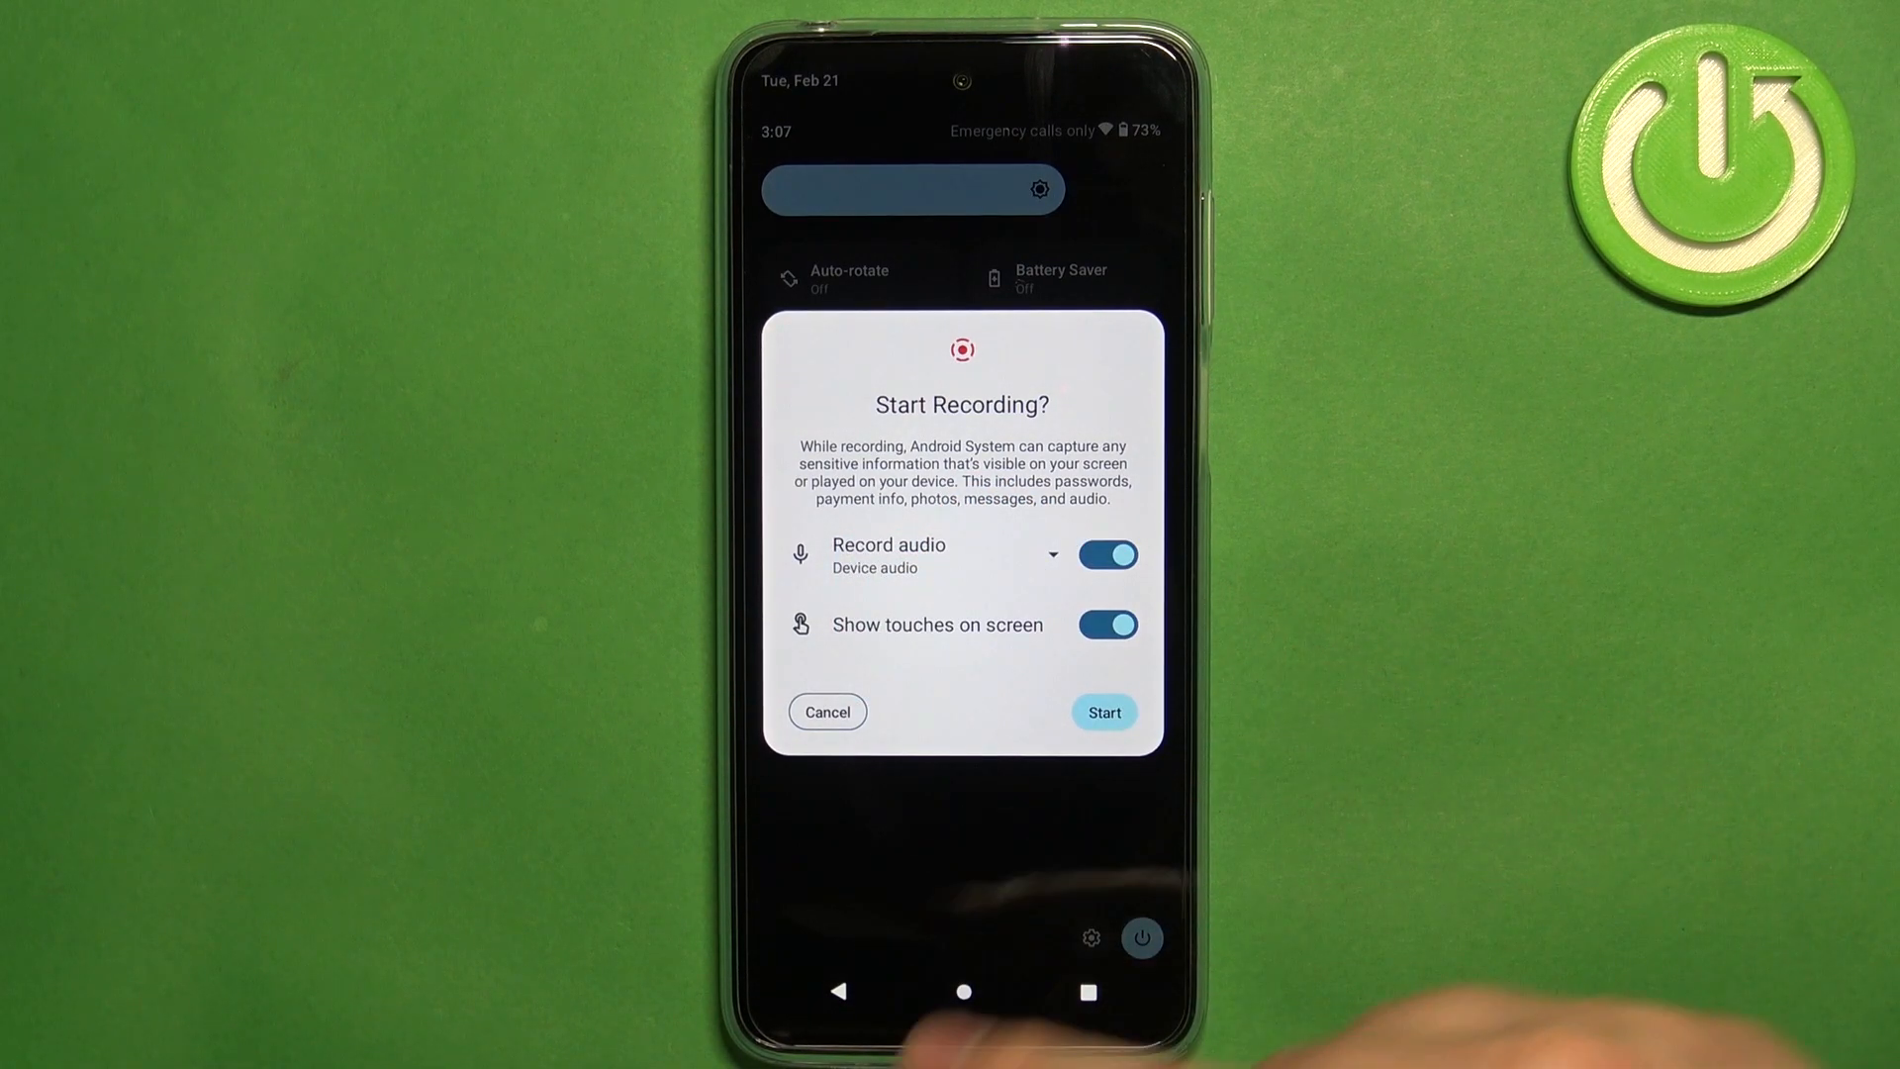
left_click(827, 712)
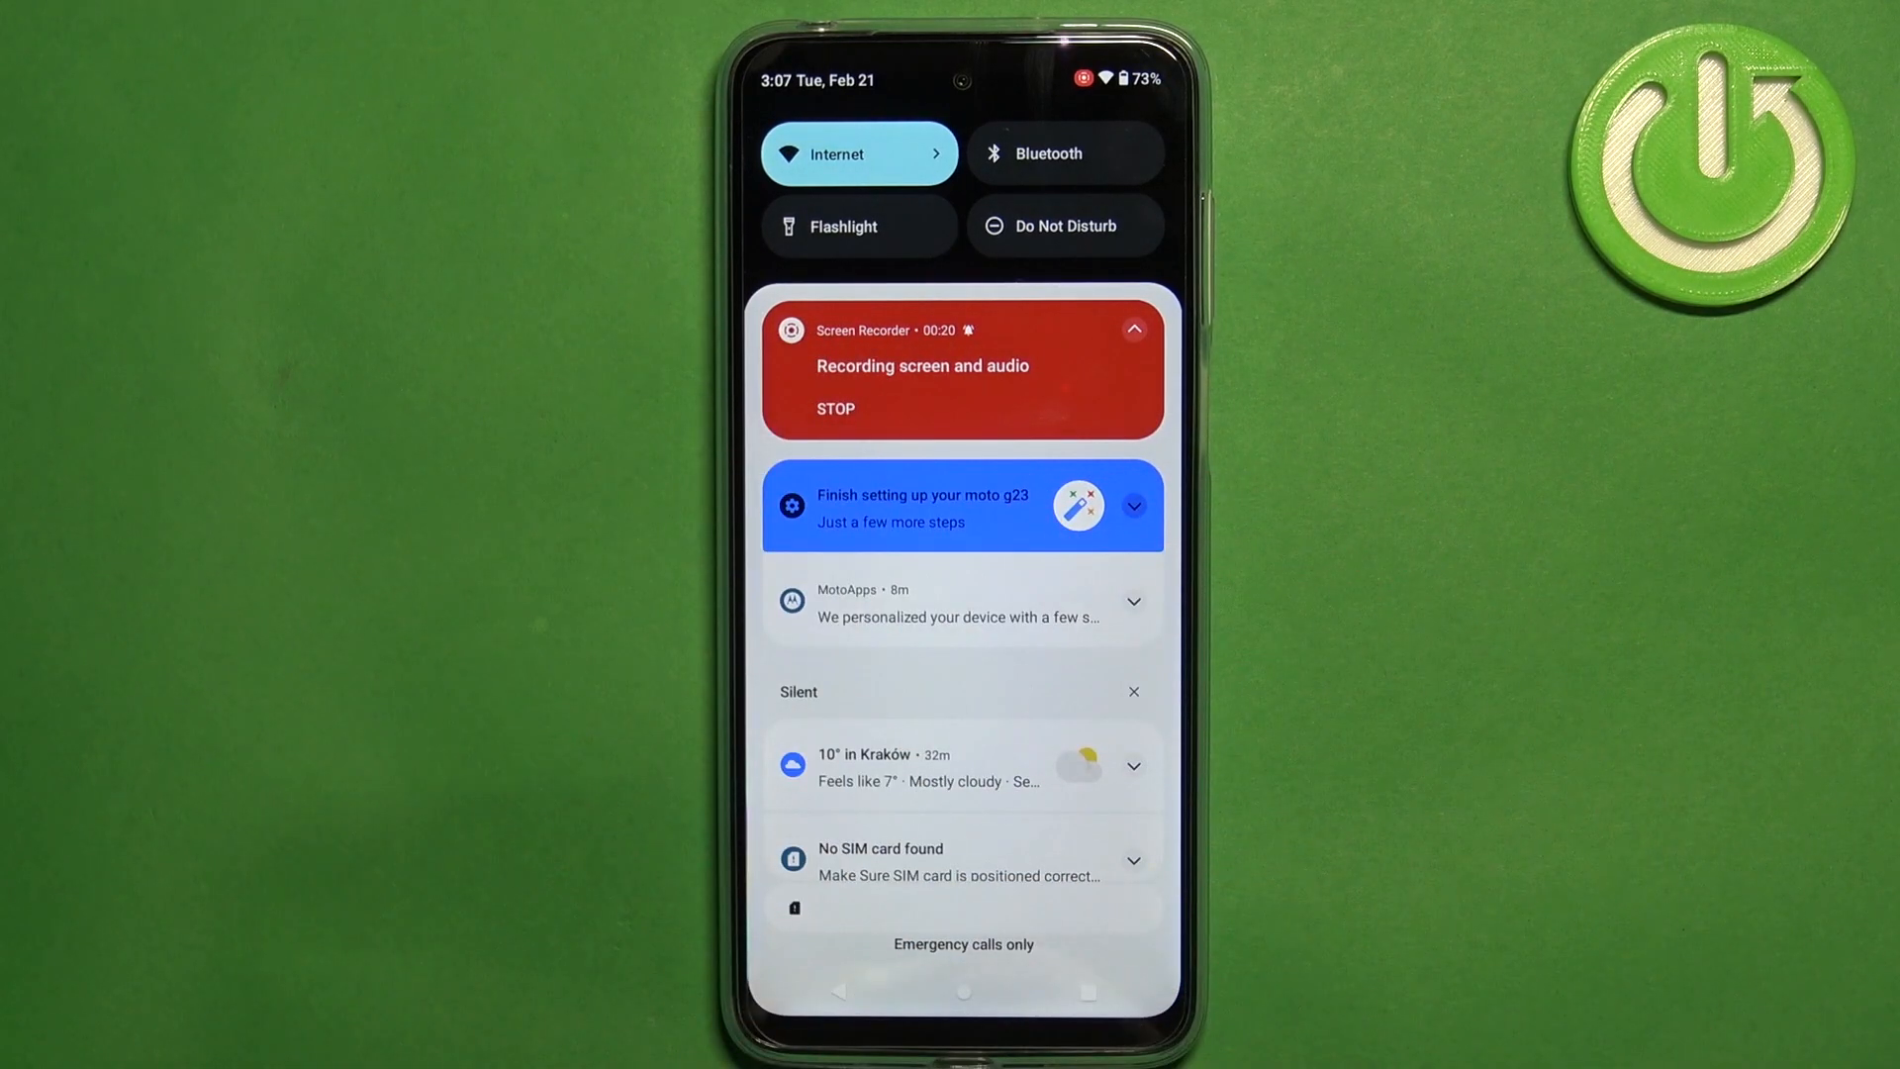
- Stop the recording from the Screen Recorder notification so it begins processing
left_click(835, 409)
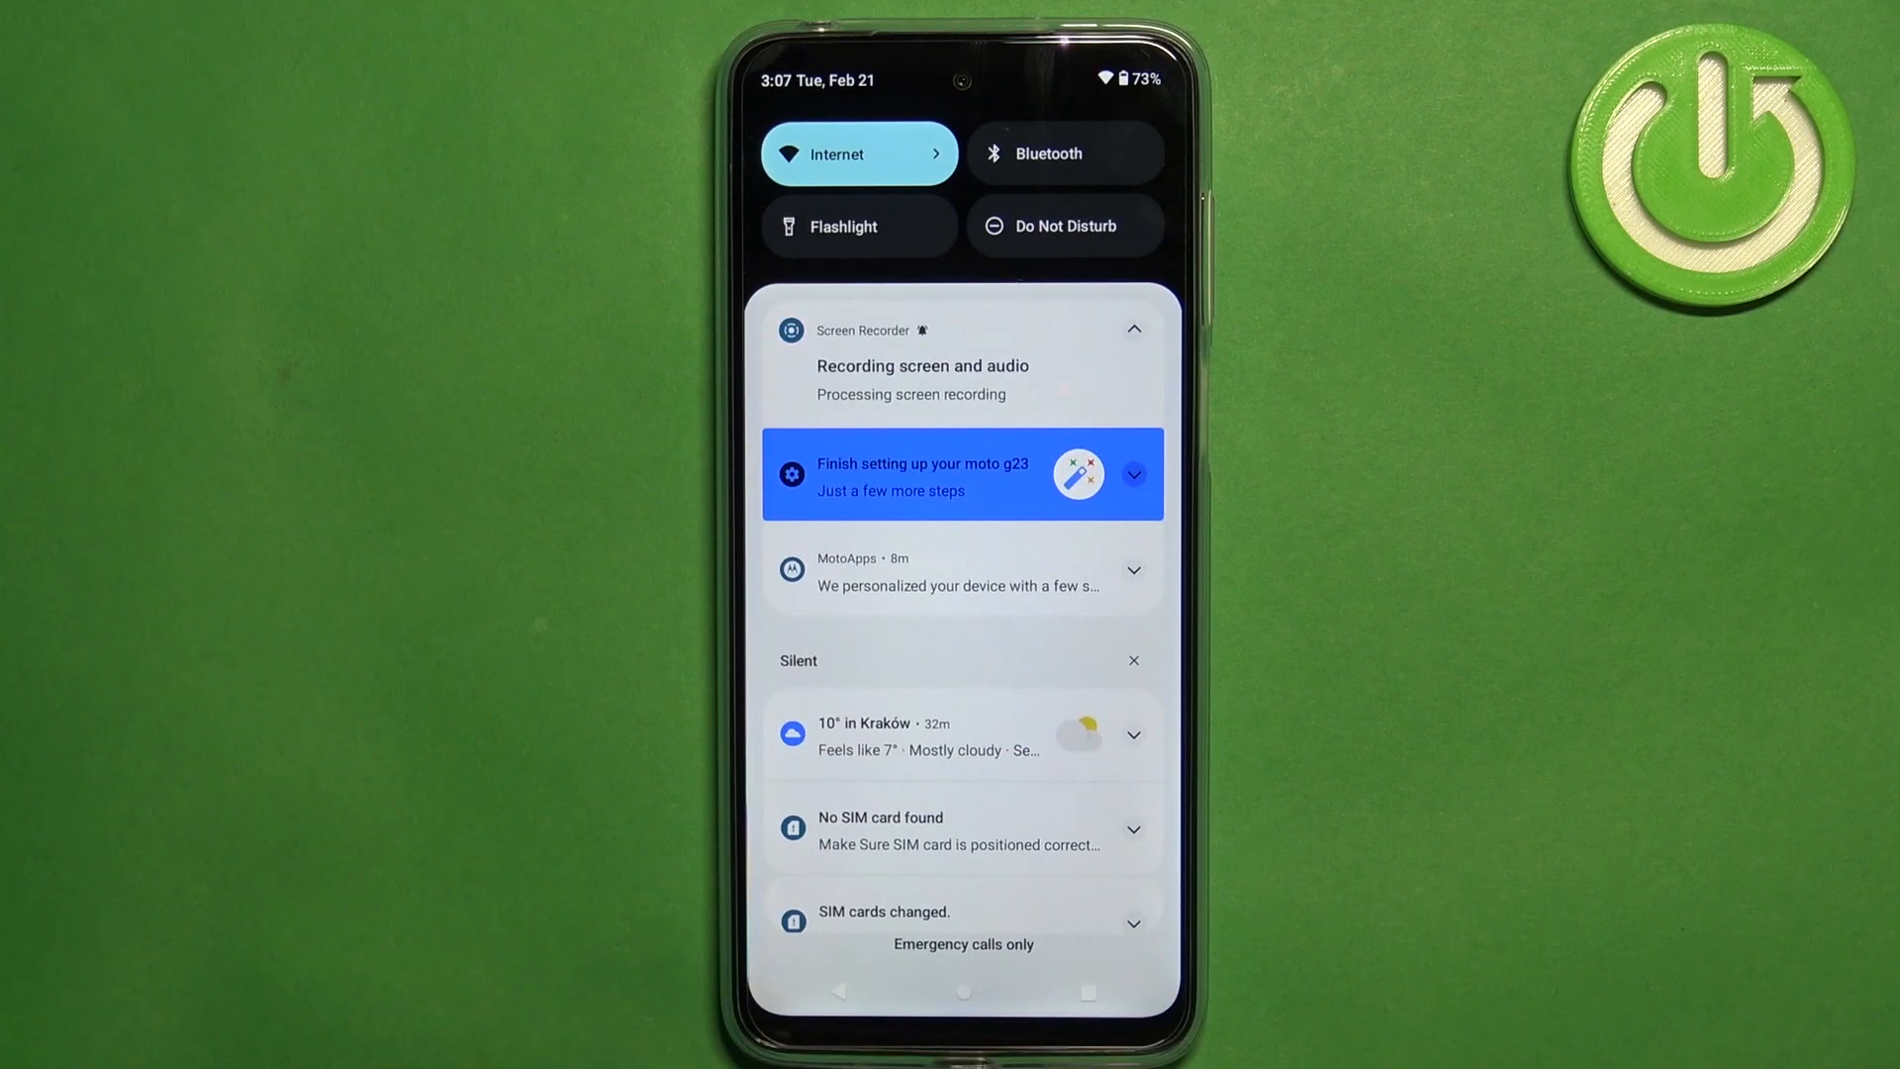